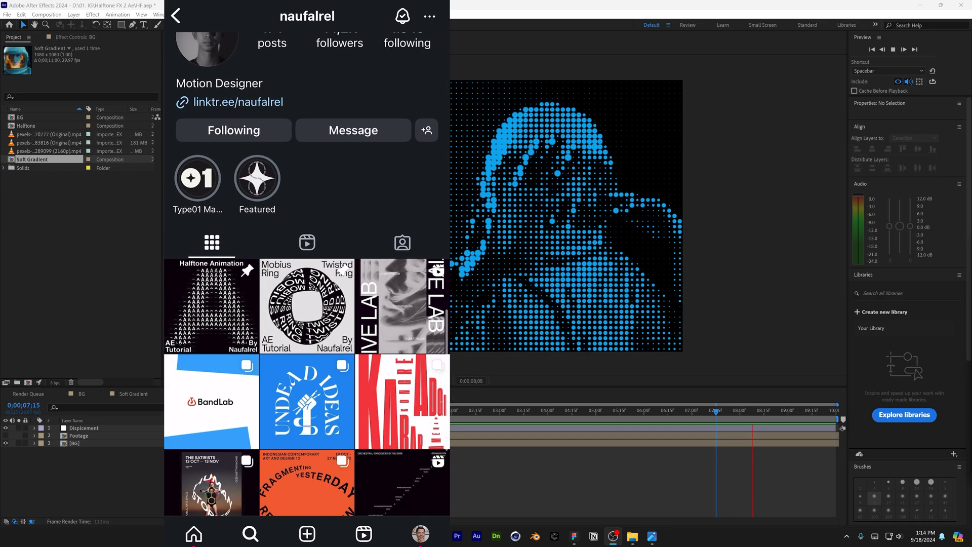
Create a new square composition
scroll("down", 3)
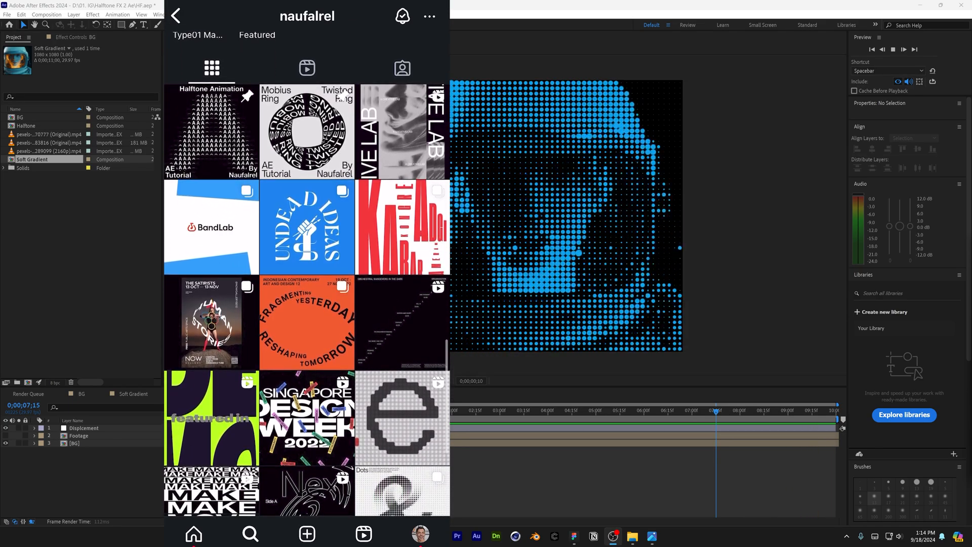
scroll("down", 3)
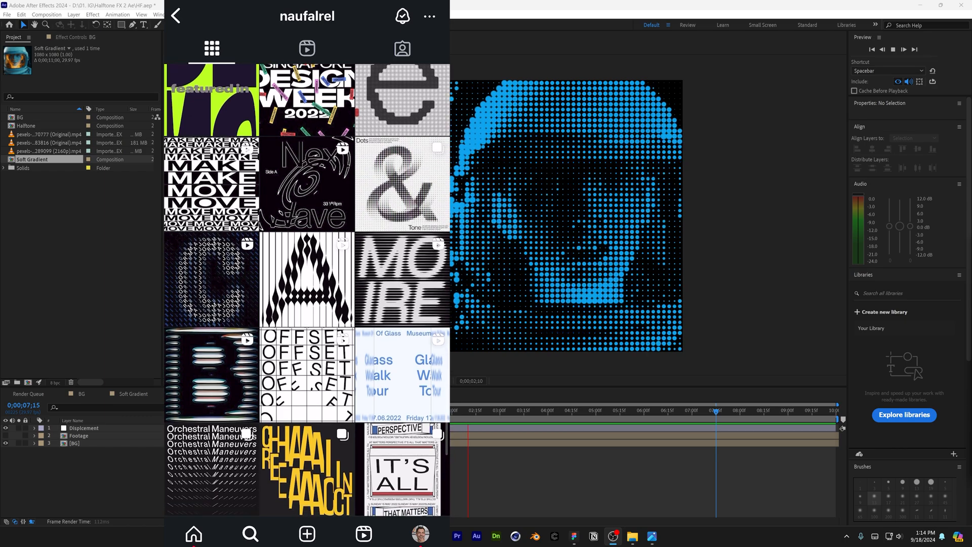
left_click(305, 279)
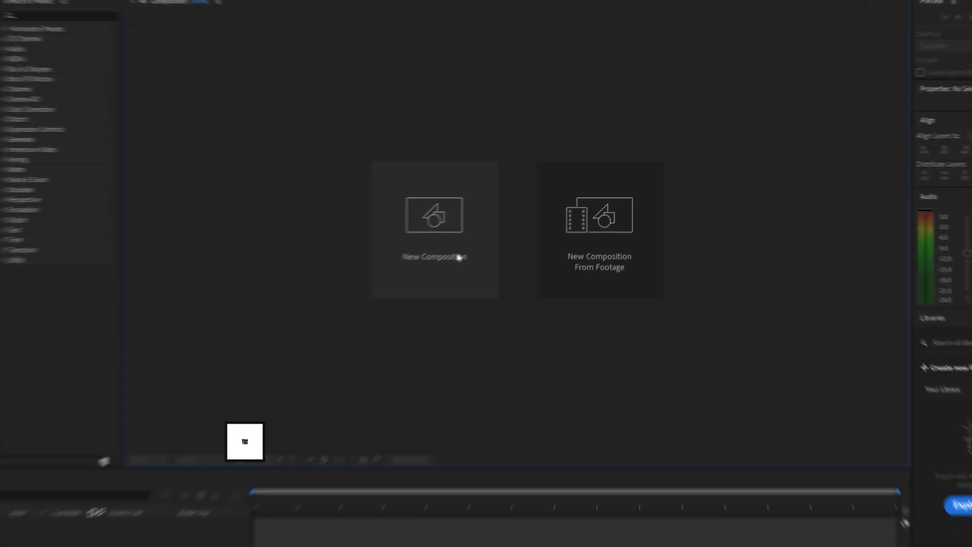
left_click(434, 229)
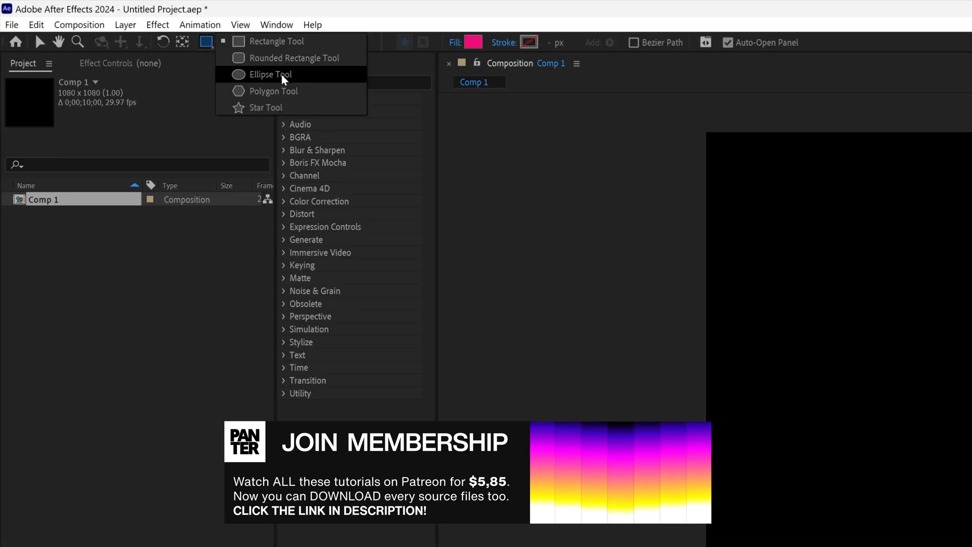
Draw a large circle with the Ellipse Tool, white fill and no stroke
left_click(268, 74)
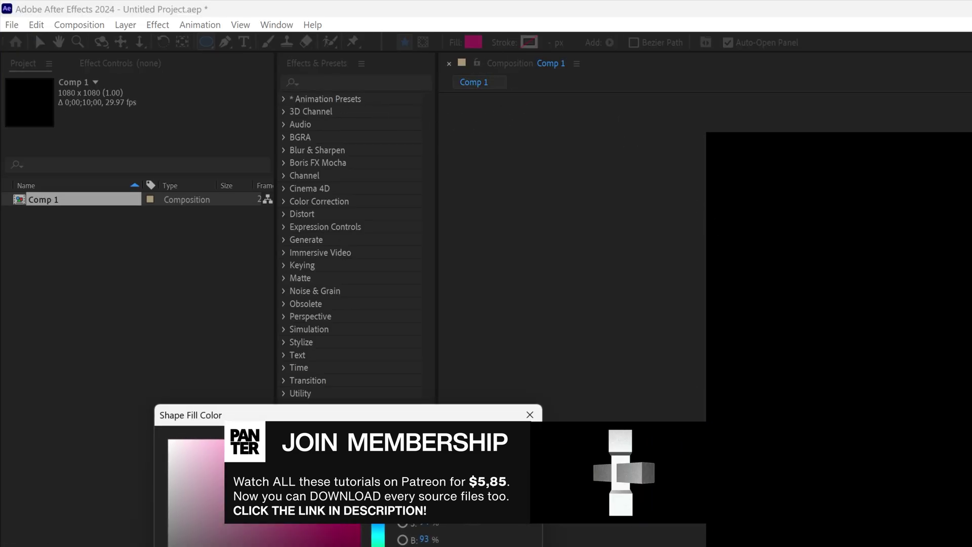
left_click(529, 414)
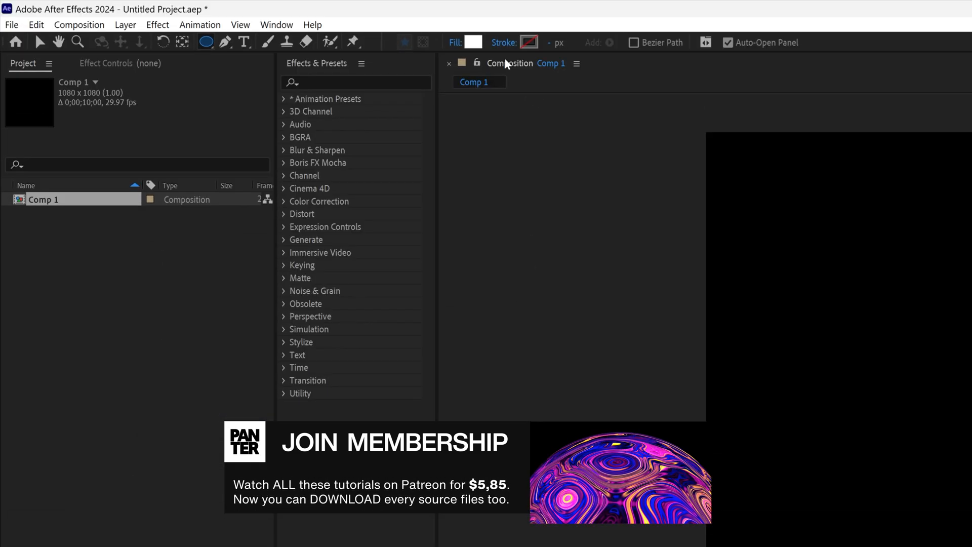
left_click(528, 42)
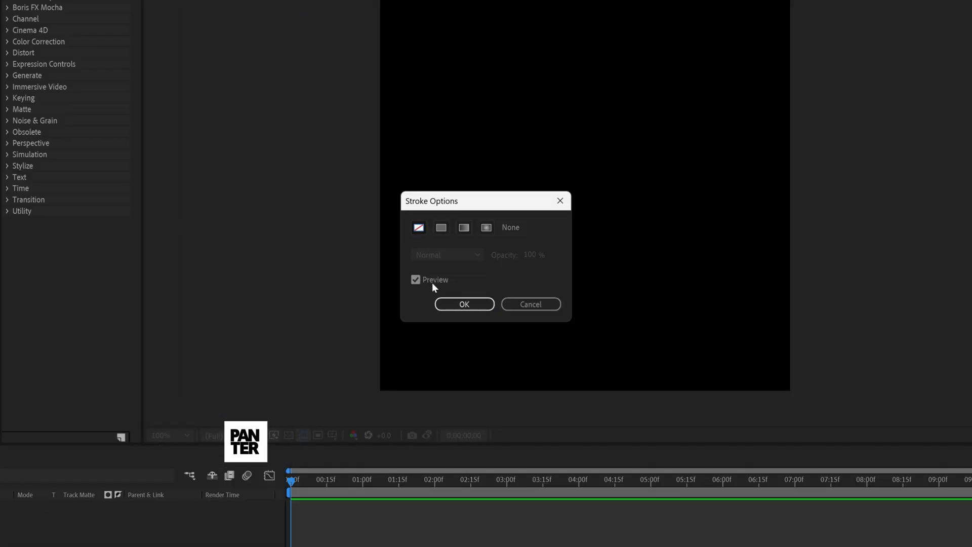
left_click(464, 303)
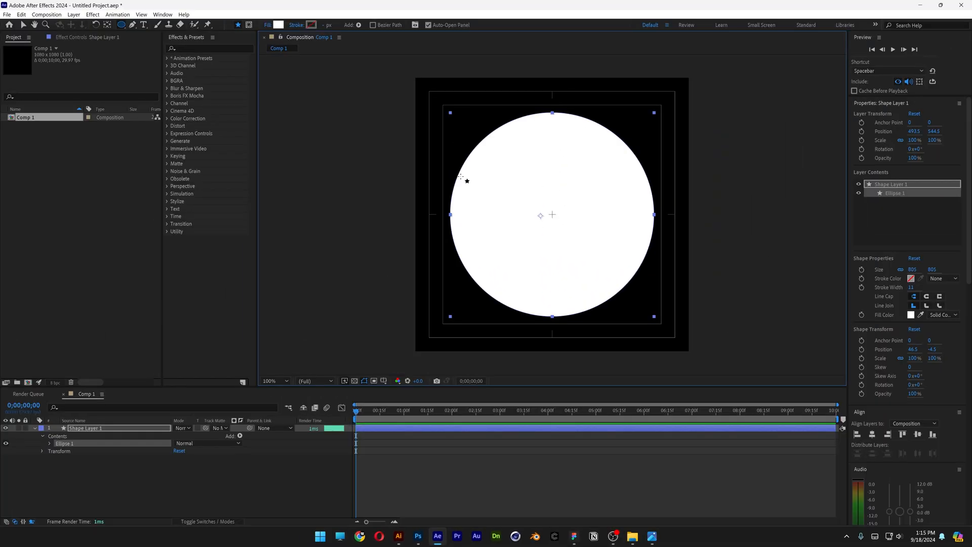
Pre-compose the circle shape layer into a composition named BG
left_click(267, 381)
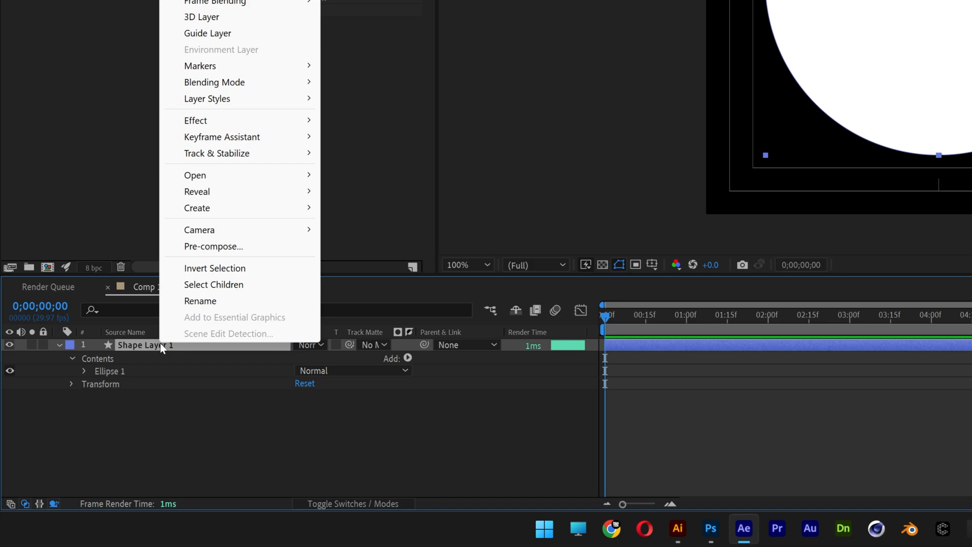
left_click(213, 246)
type("BG")
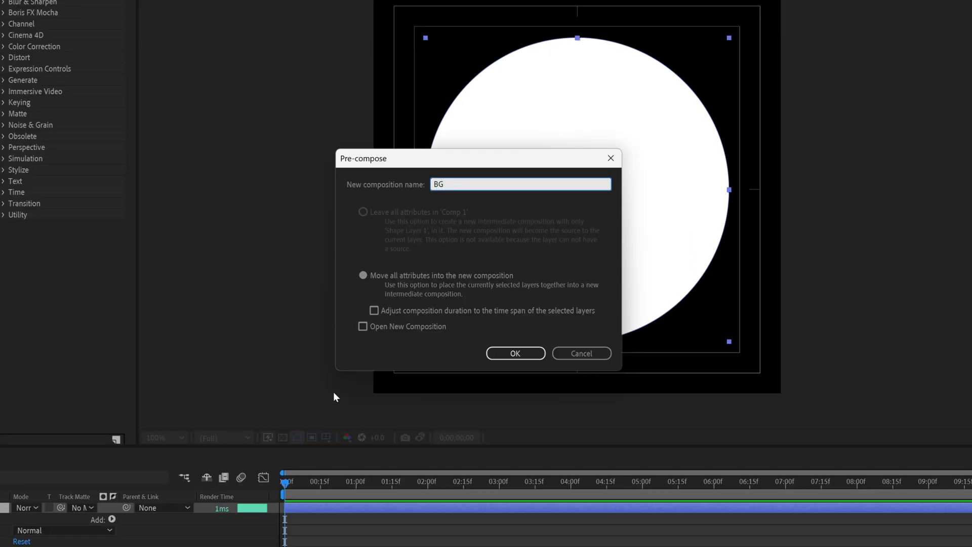
left_click(514, 353)
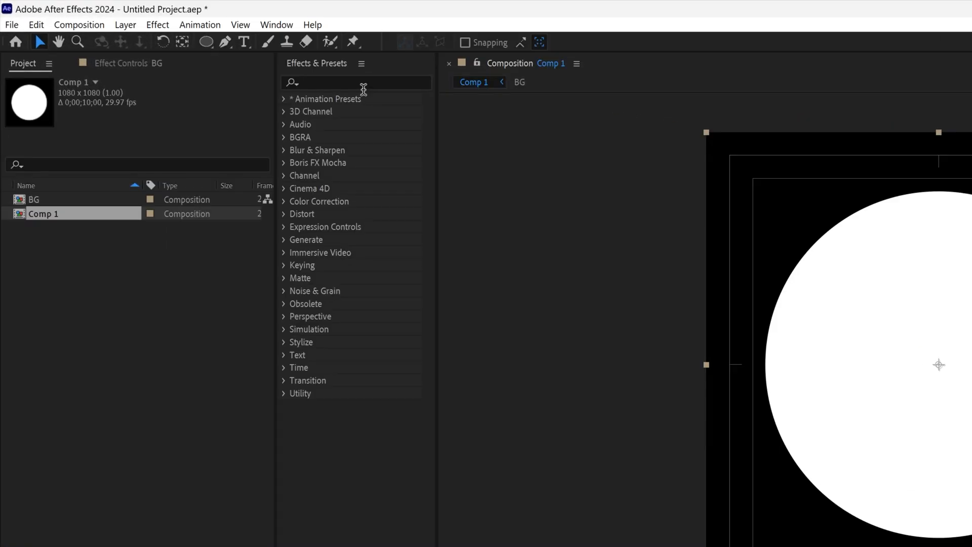
Apply CC Tiler to BG and drag its Scale down to about 2.1%
type("cc tiler")
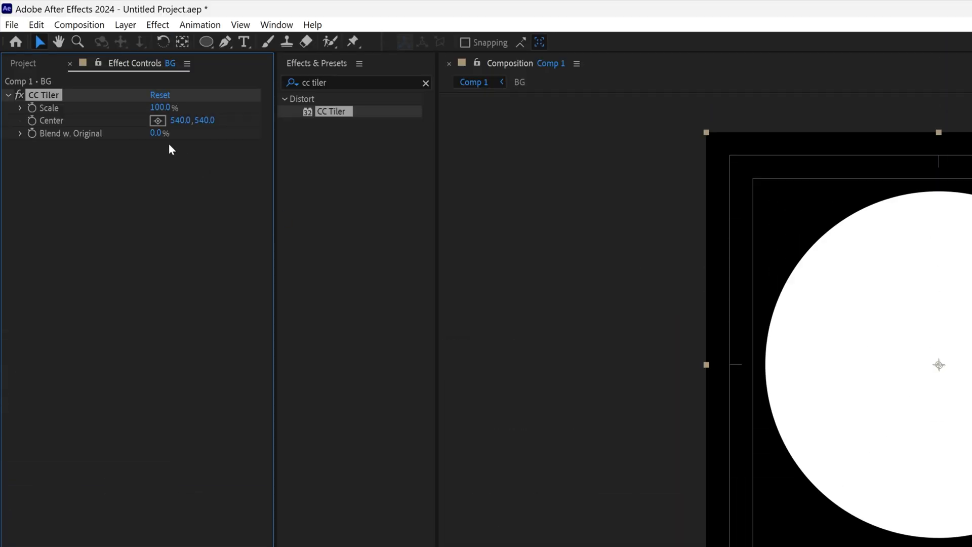
left_click_drag(158, 107, 140, 107)
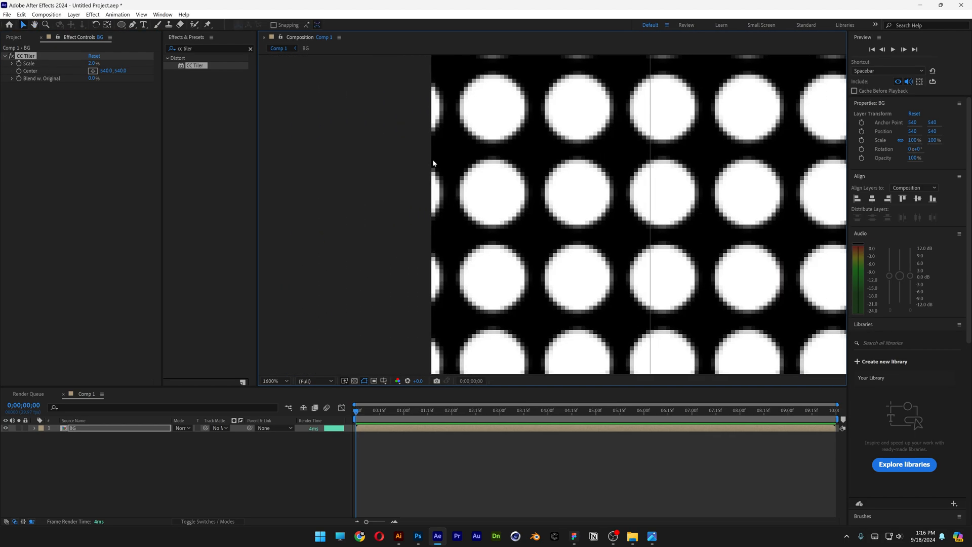
mouse_move(444, 203)
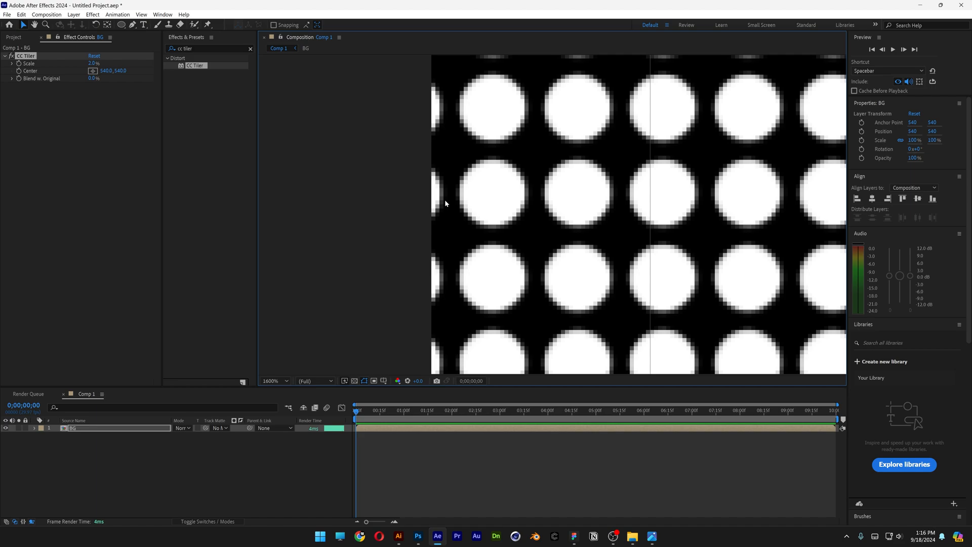
mouse_move(460, 172)
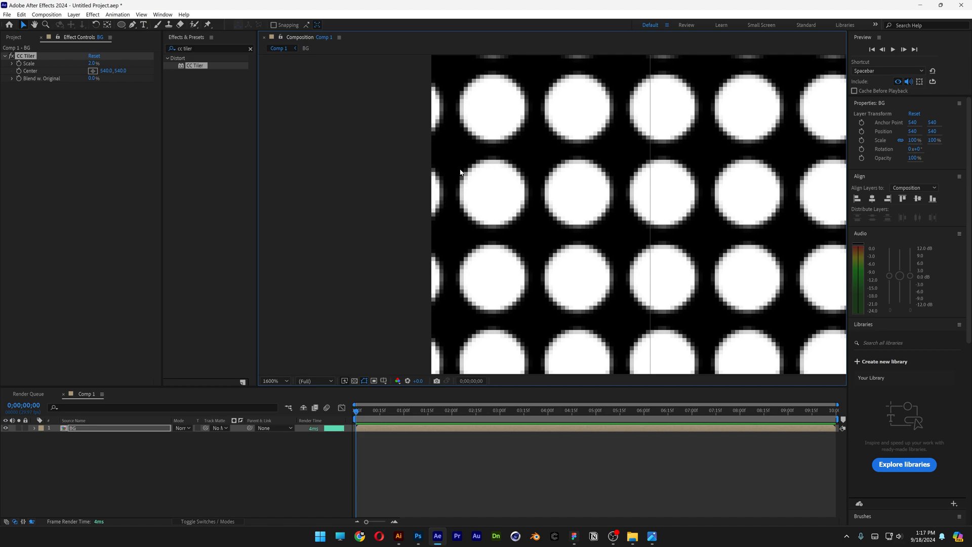
mouse_move(452, 168)
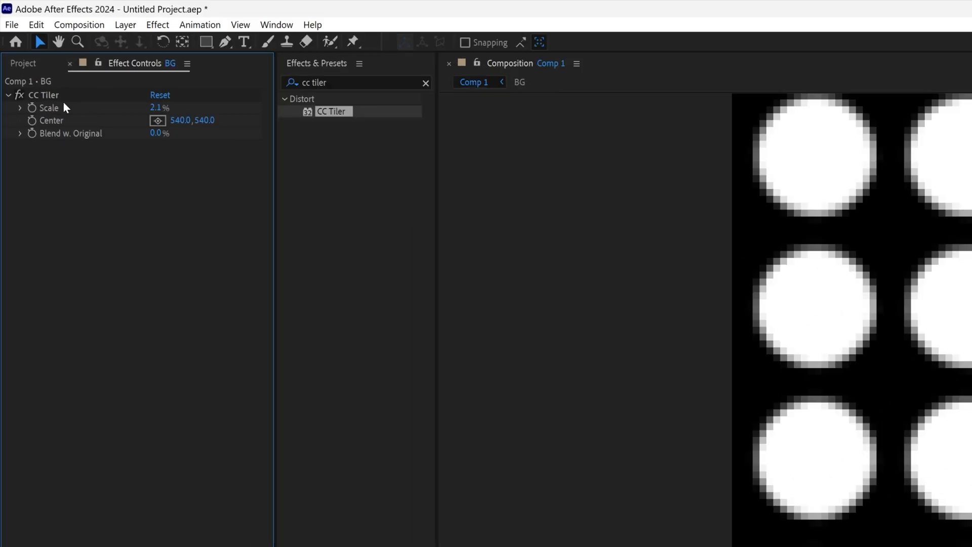
In Composition Settings, set Comp 1's width to 1081 px and confirm
left_click(79, 25)
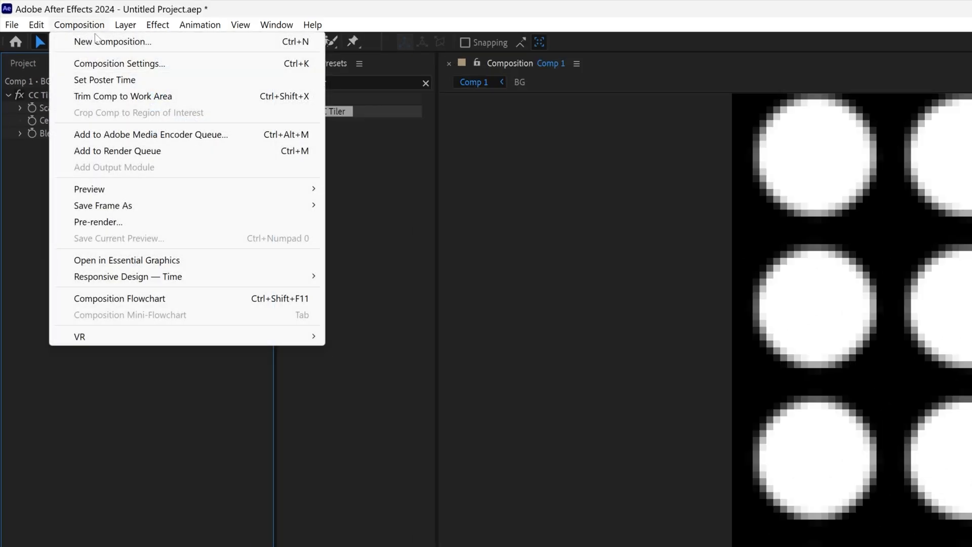
left_click(120, 64)
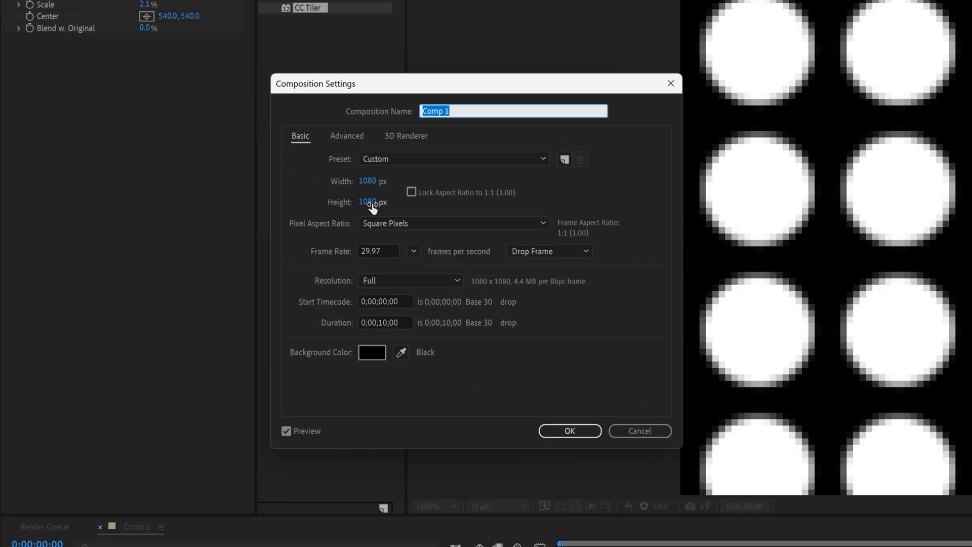
left_click(373, 180)
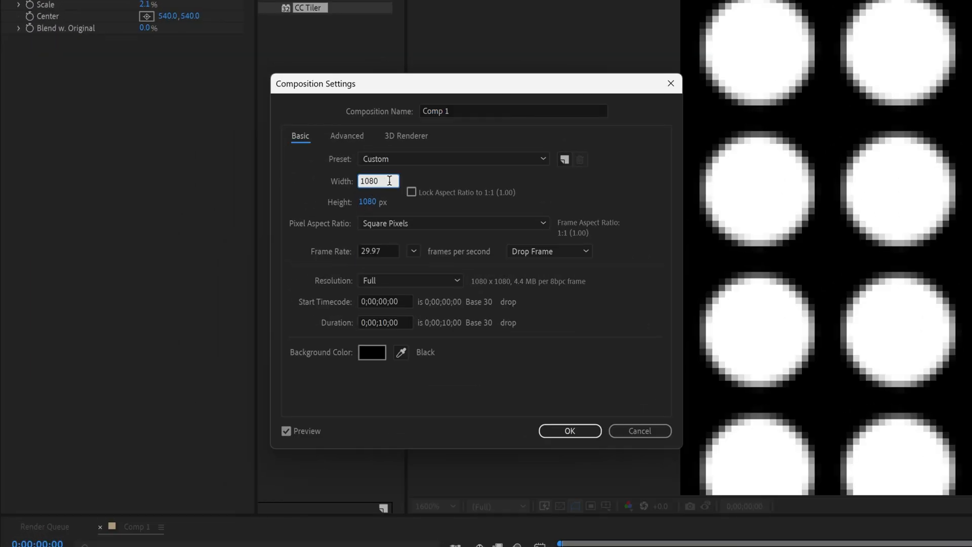
type("1081")
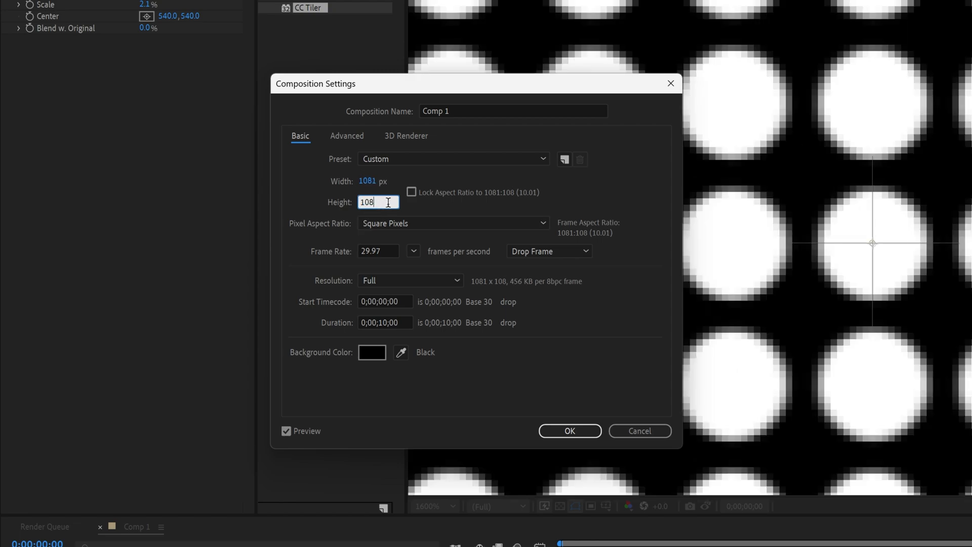
left_click(569, 431)
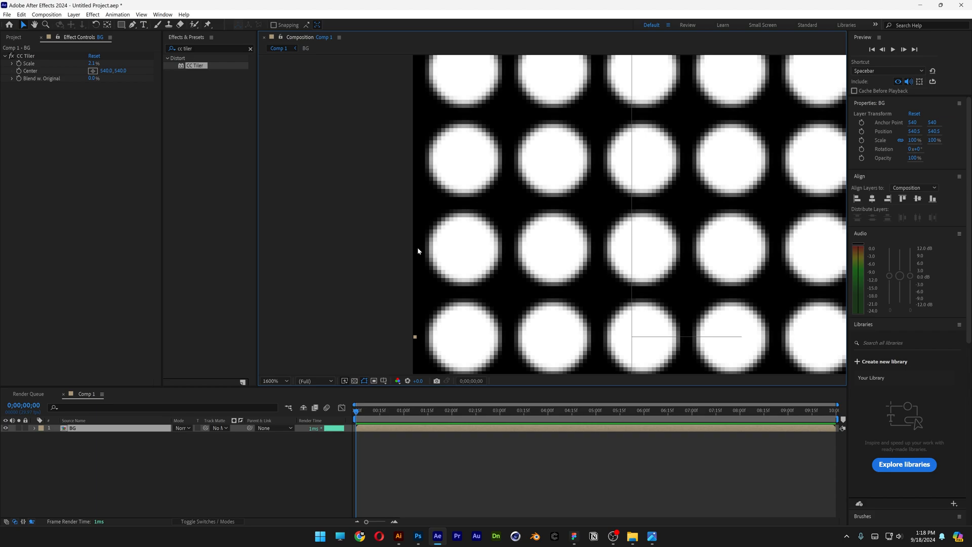
left_click(271, 383)
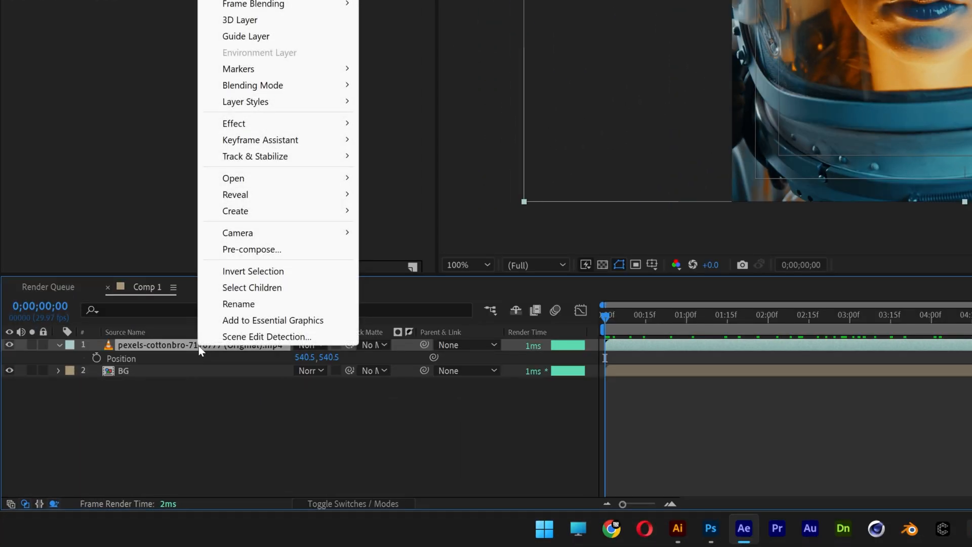
Name the pre-comp 'Footage' with 'Move all attributes into the new composition' selected
left_click(251, 249)
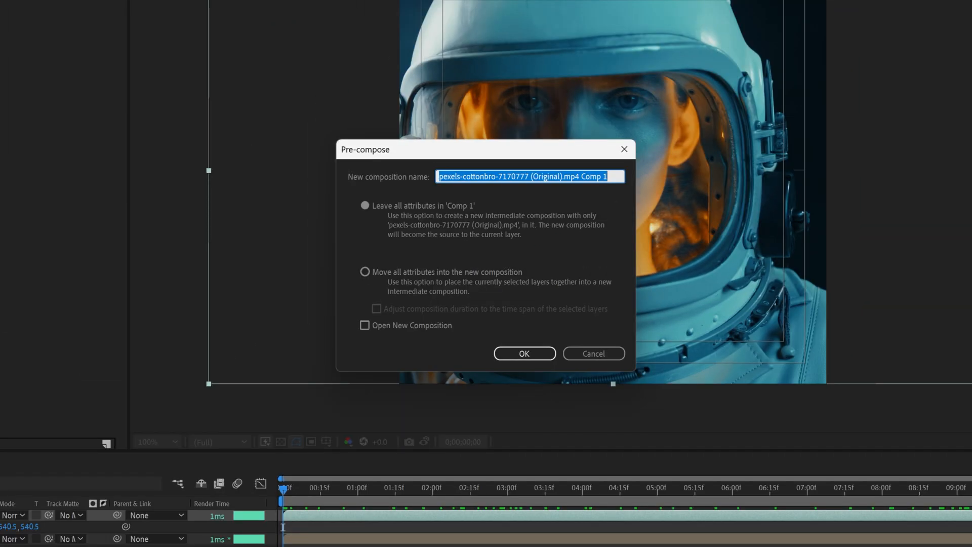
type("Footage")
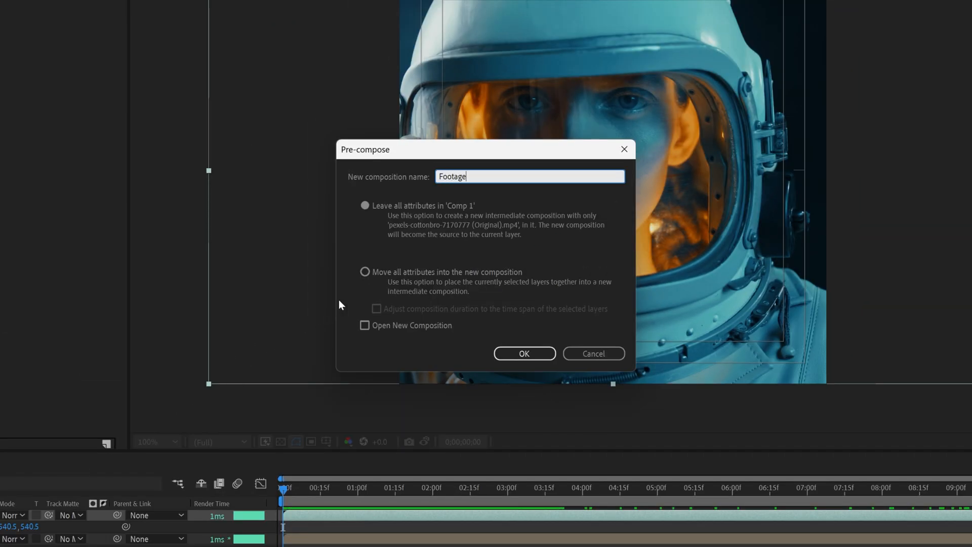
left_click(365, 271)
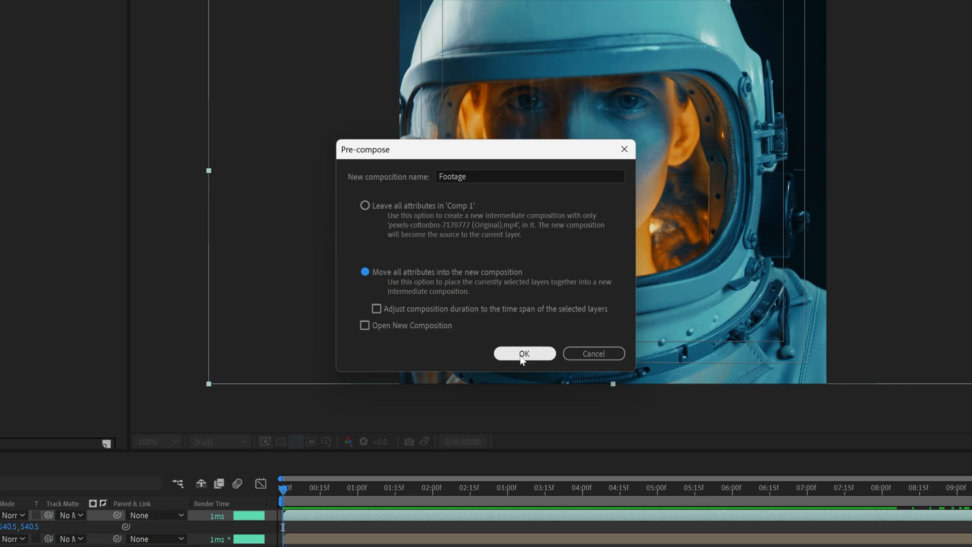
left_click(524, 354)
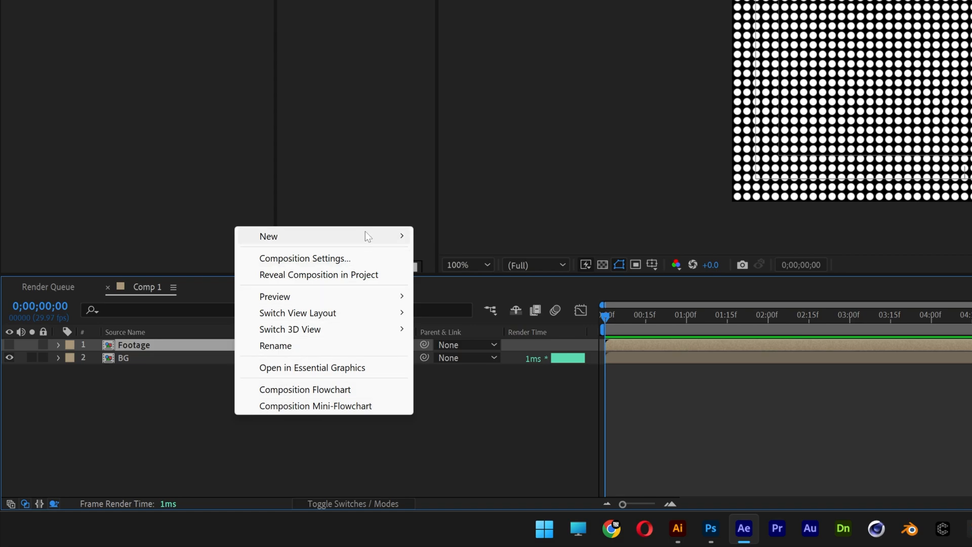
Add an adjustment layer to Comp 1 and start renaming it Halftone
left_click(268, 236)
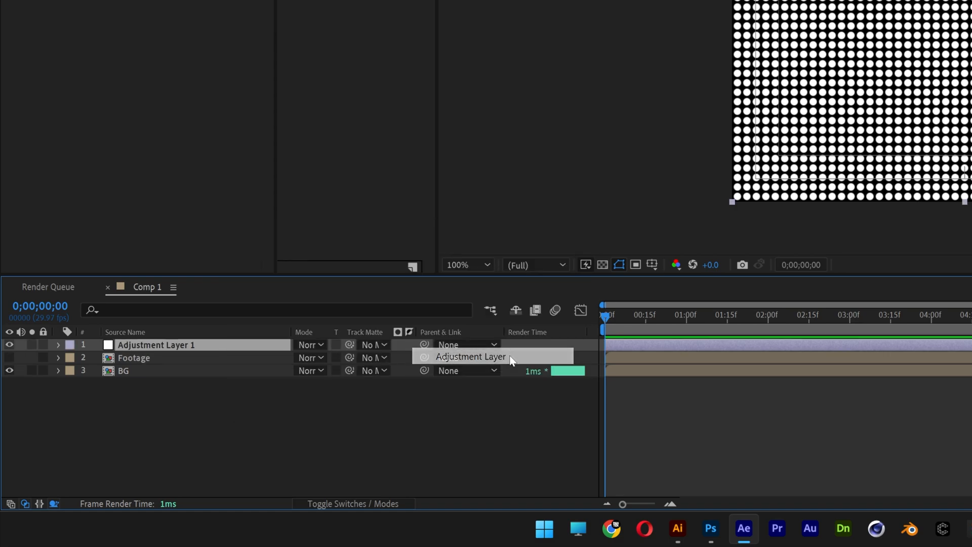
right_click(157, 344)
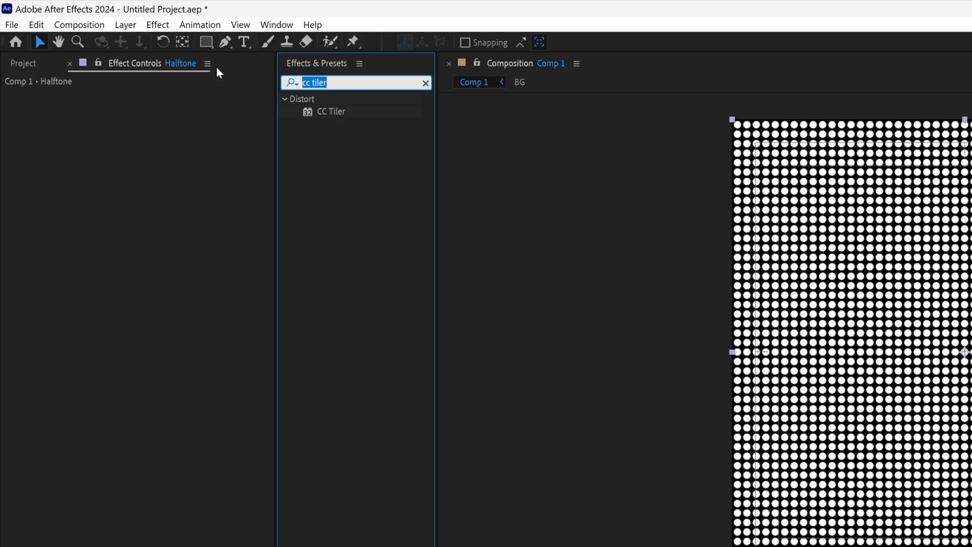
Apply Card Dance to Halftone with Footage as Gradient Layer 1
type("card dan")
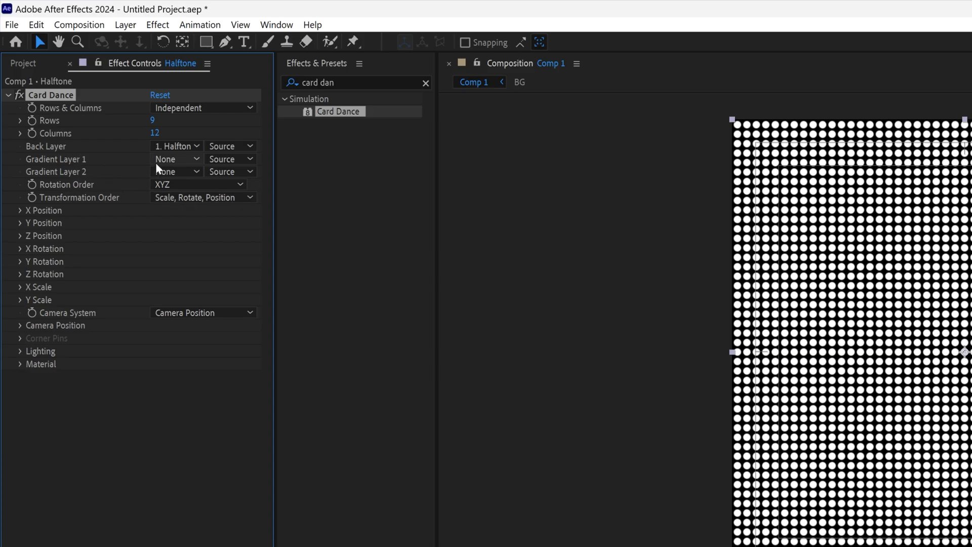
left_click(176, 172)
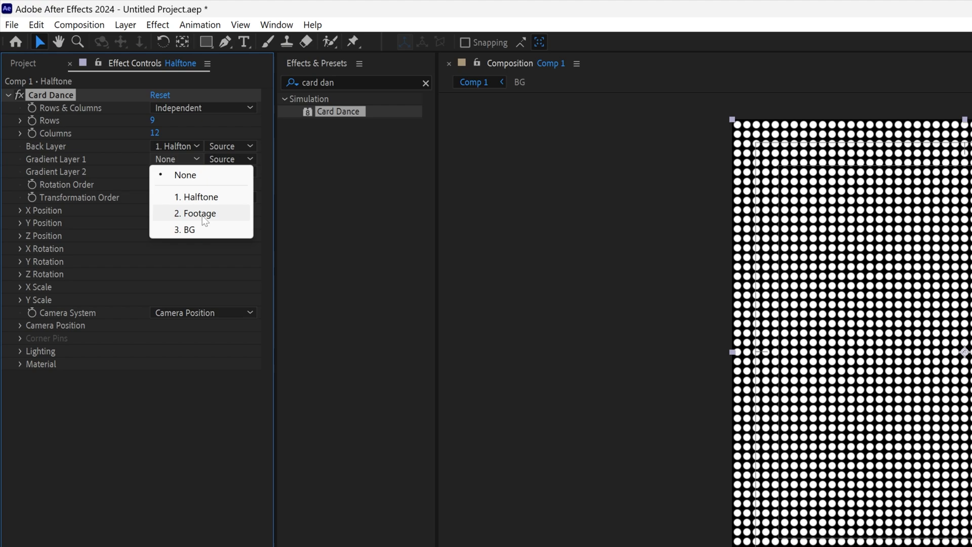
left_click(196, 214)
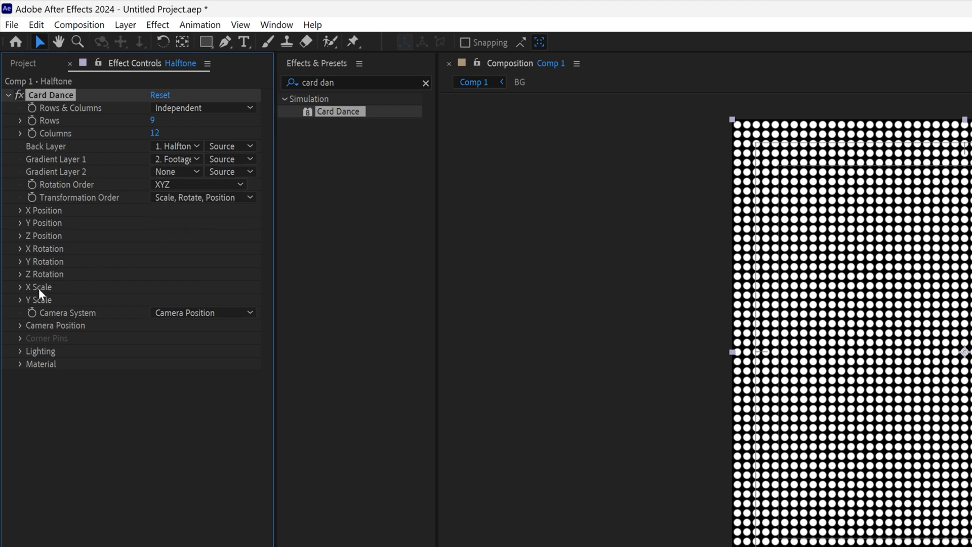
mouse_move(34, 304)
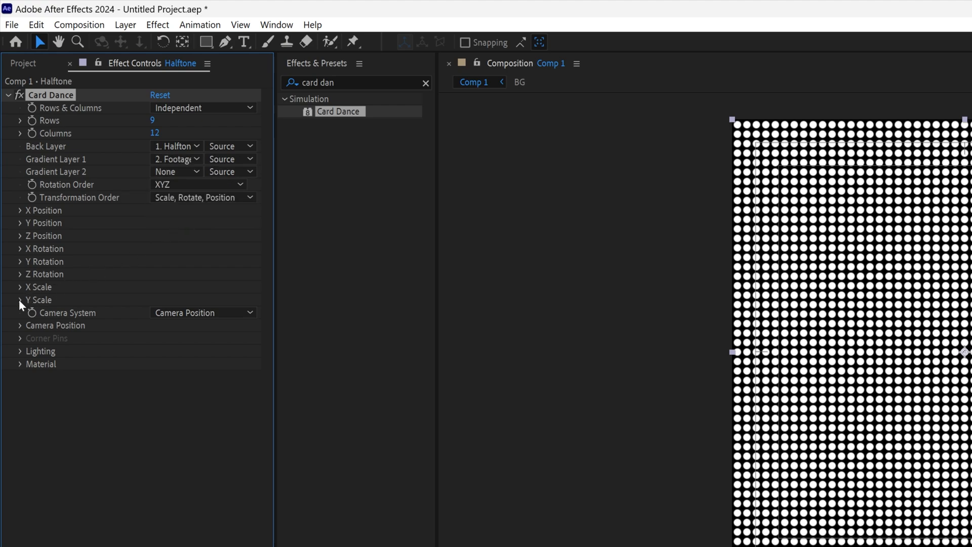
Set both X Scale and Y Scale sources to Intensity 1
left_click(20, 286)
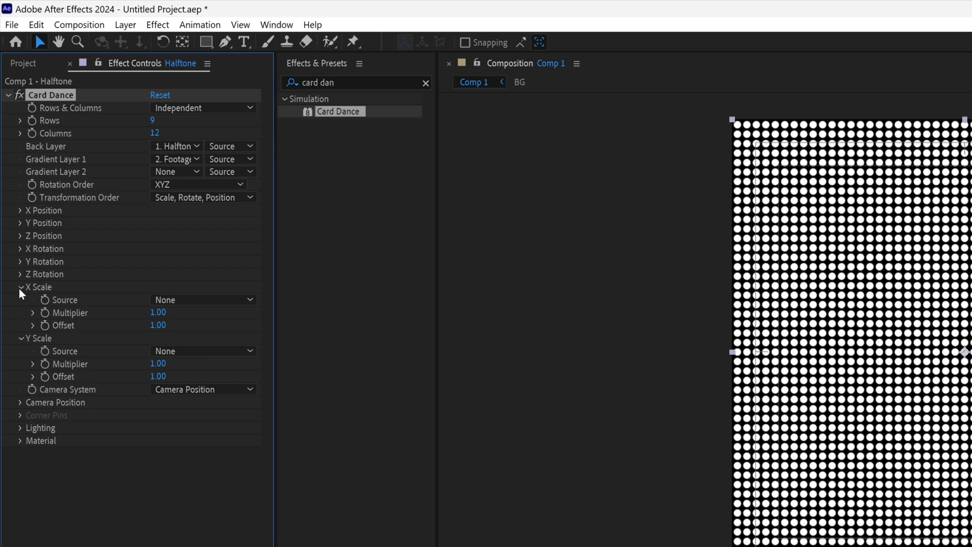
left_click(202, 299)
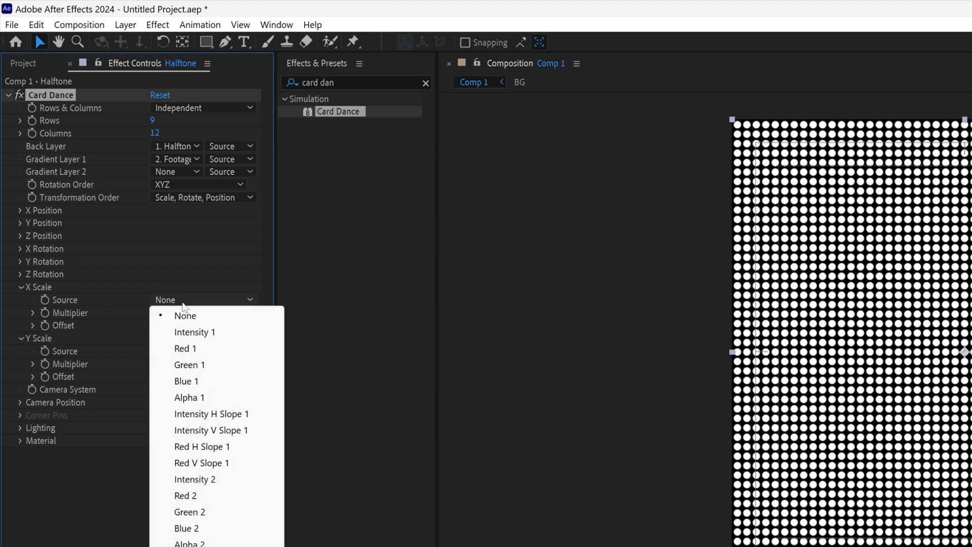
left_click(194, 331)
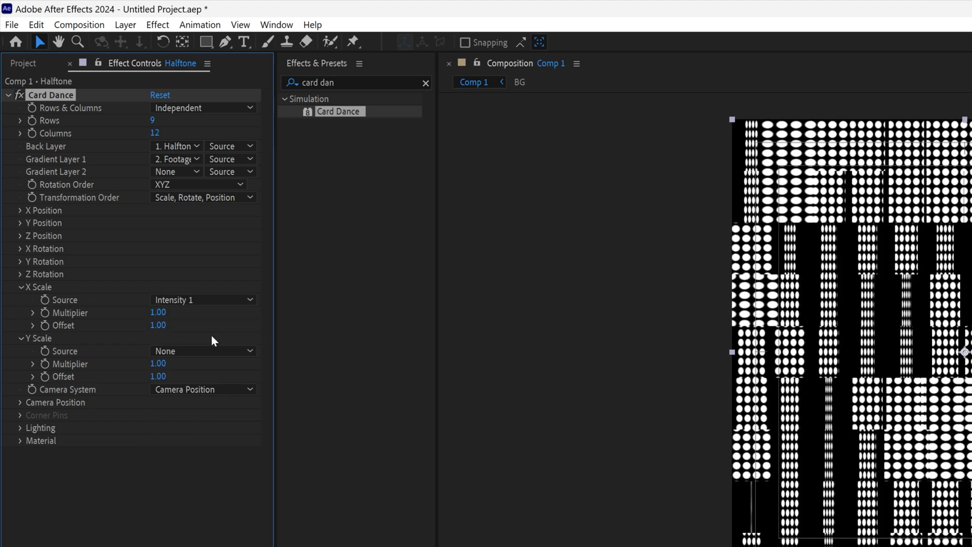
left_click(202, 351)
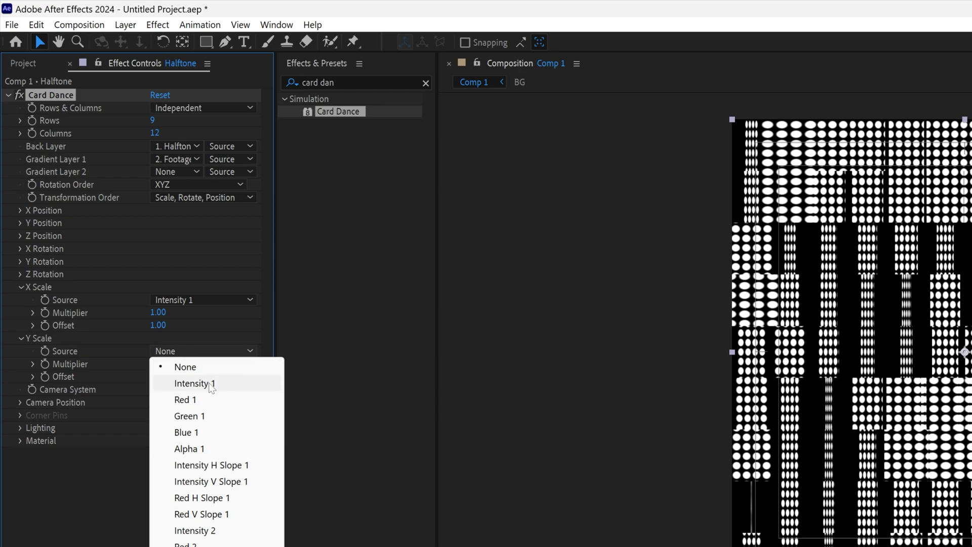
left_click(196, 383)
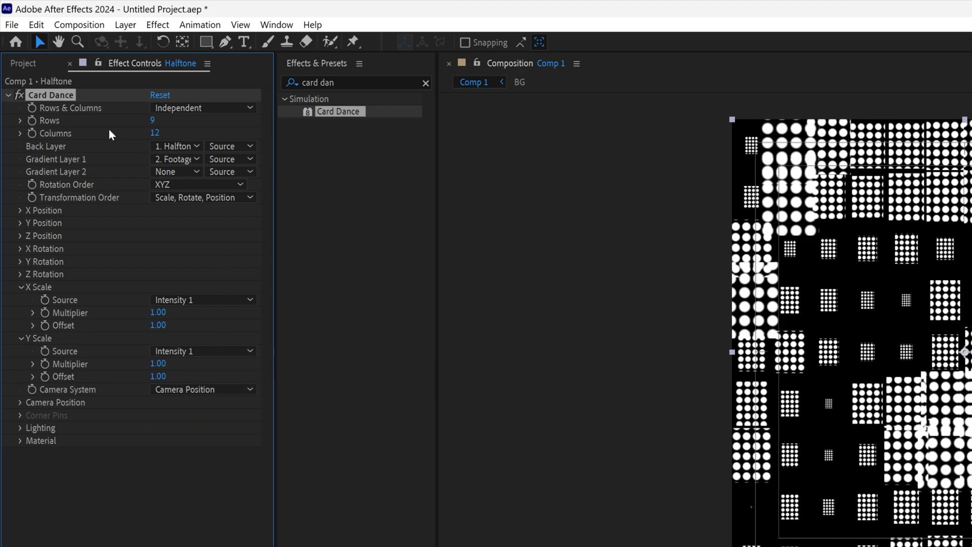
mouse_move(152, 126)
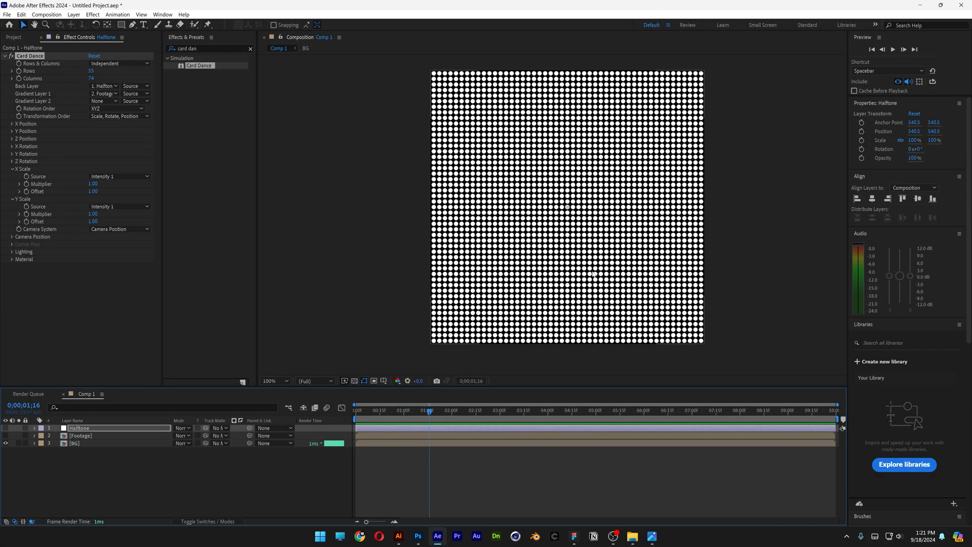
Deselect Halftone and zoom the viewer in on the 55×74 dot grid
left_click(74, 443)
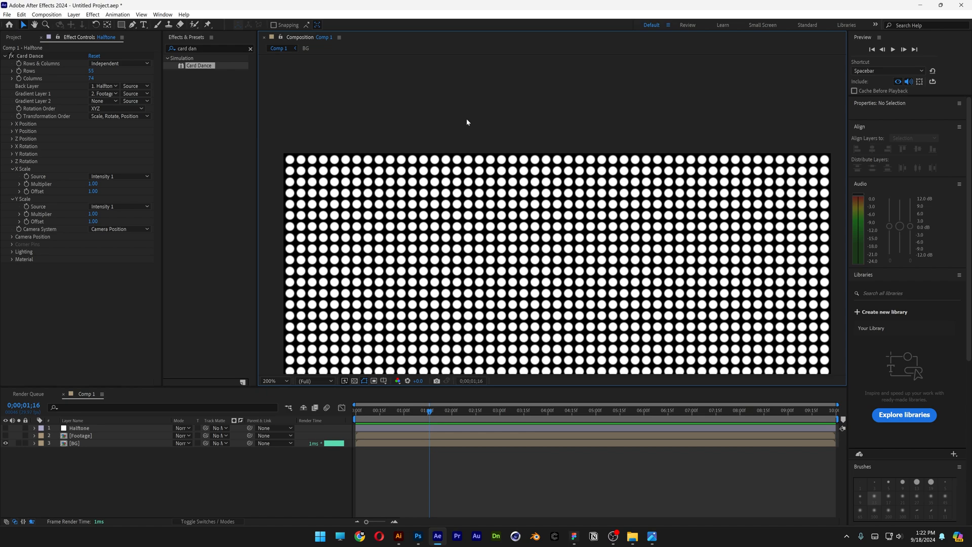
left_click(267, 380)
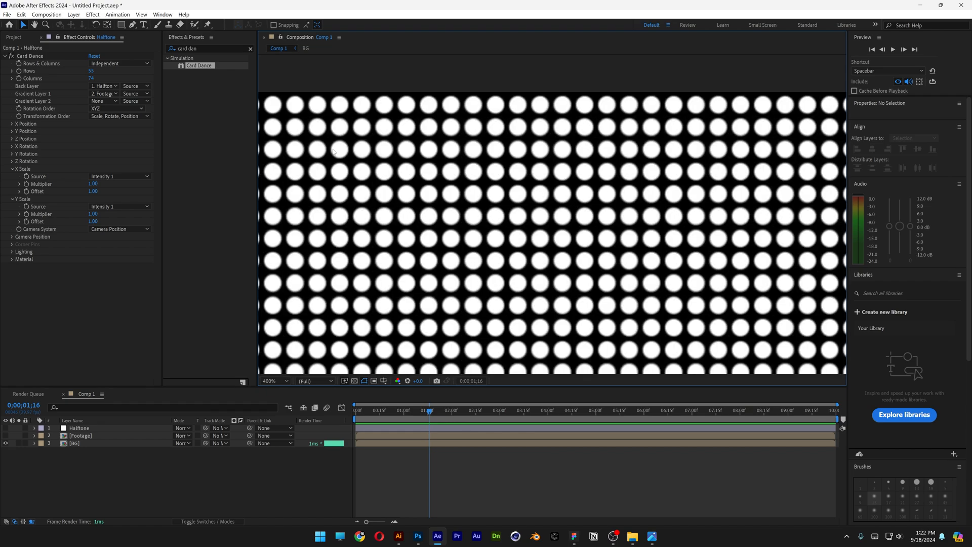
left_click(275, 381)
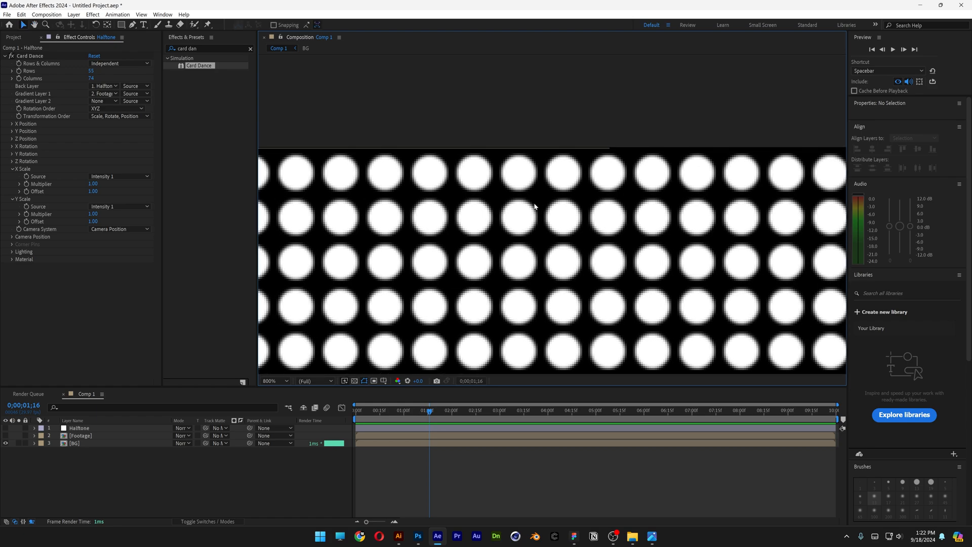
left_click(273, 380)
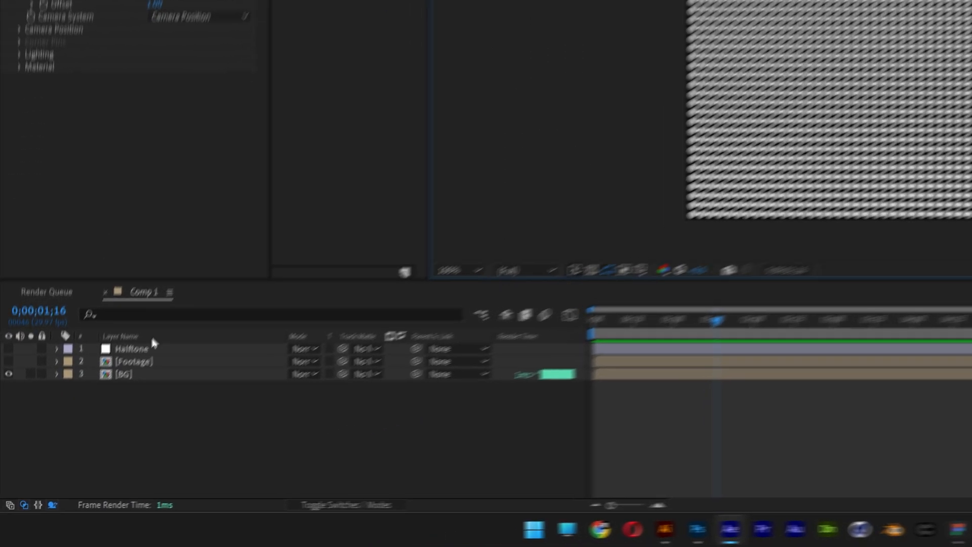
Enter 49 as the Card Dance Rows value
left_click(10, 344)
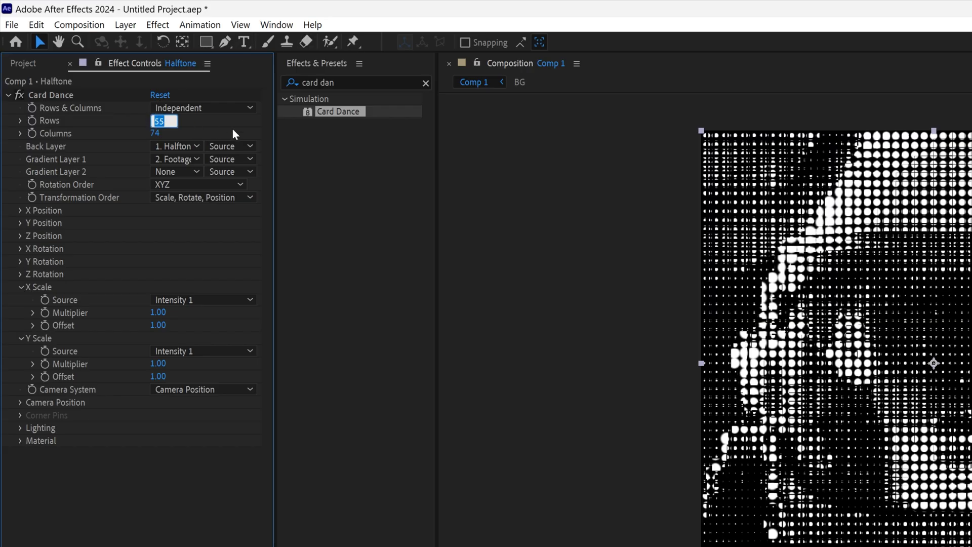
type("49")
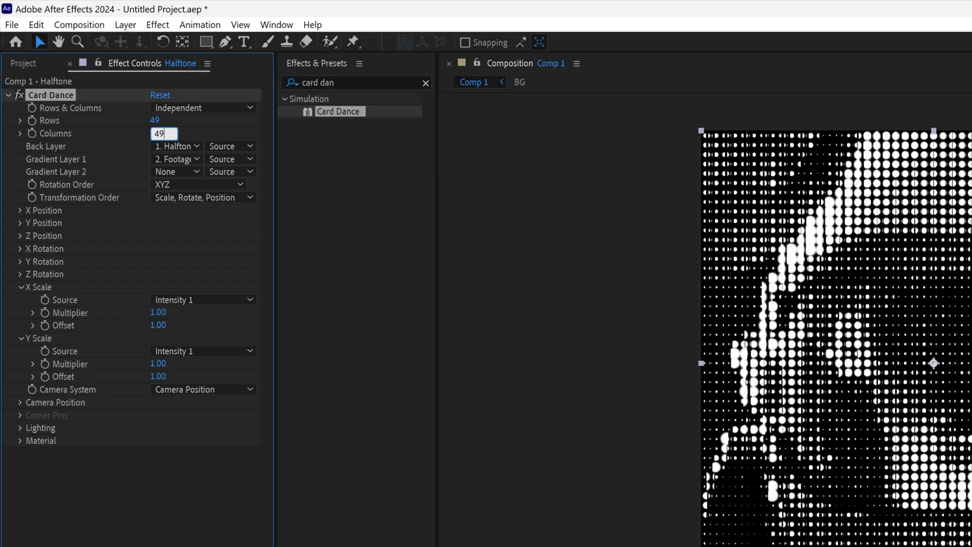